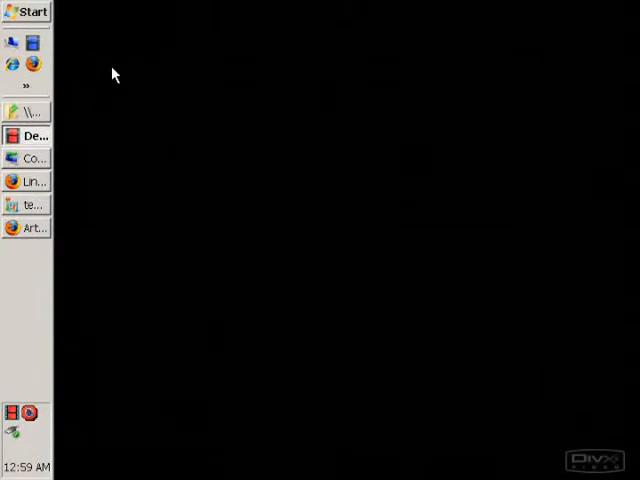
mouse_move(136, 84)
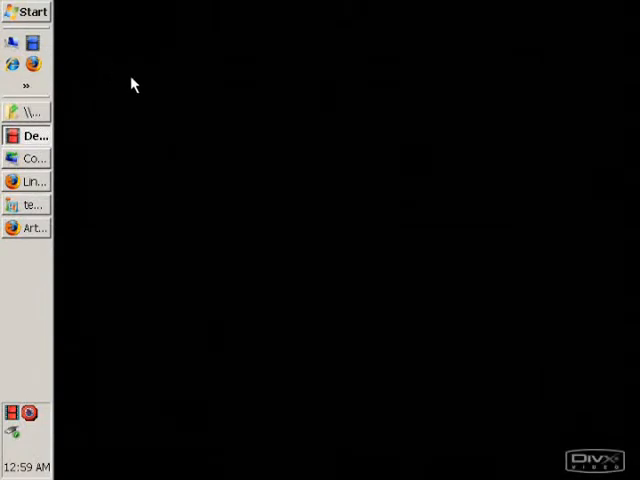
mouse_move(196, 120)
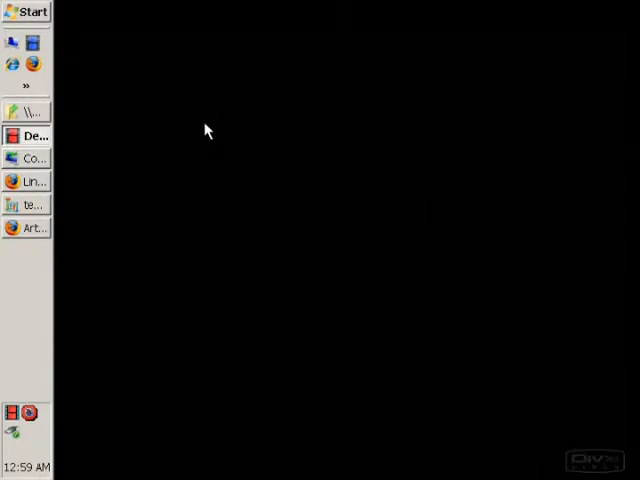
mouse_move(252, 152)
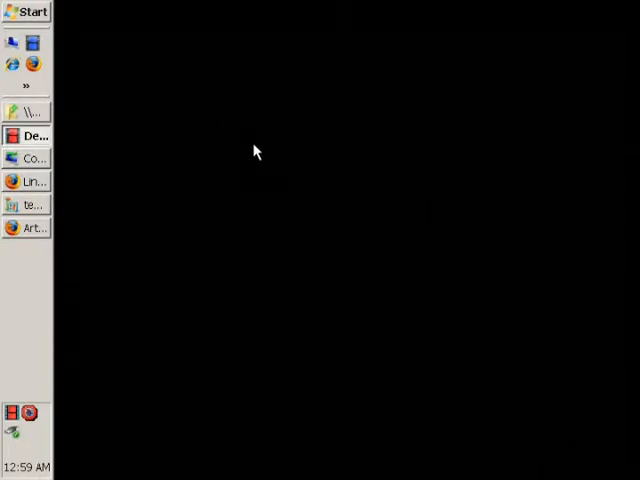
mouse_move(224, 184)
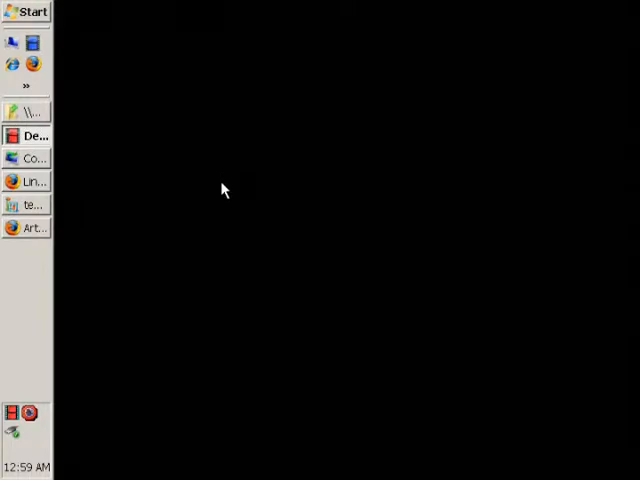
mouse_move(254, 214)
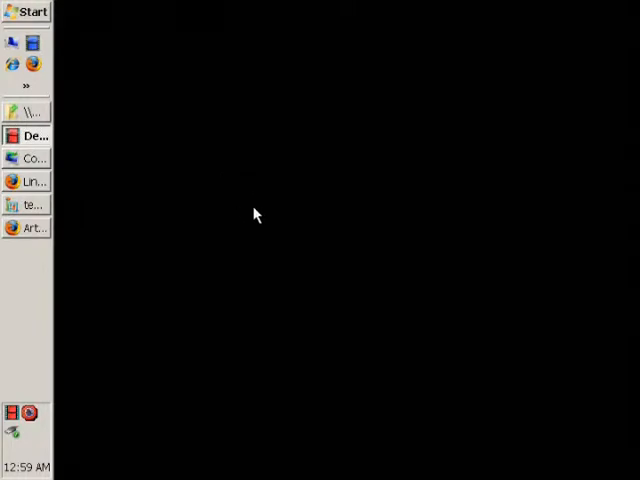
mouse_move(272, 208)
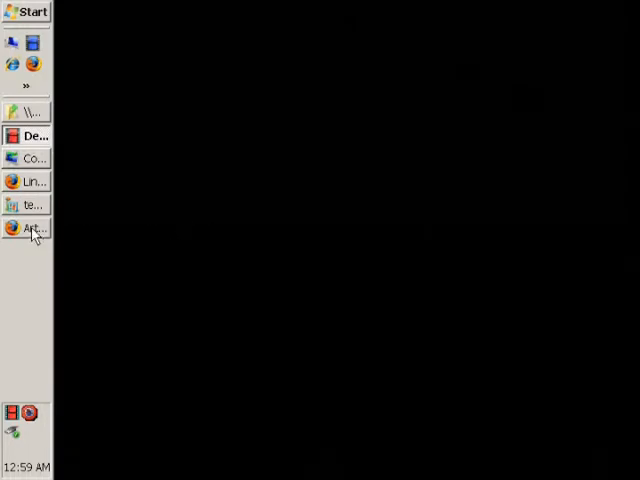
Step: Restore the Firefox window showing the Linksys router reset article
left_click(32, 228)
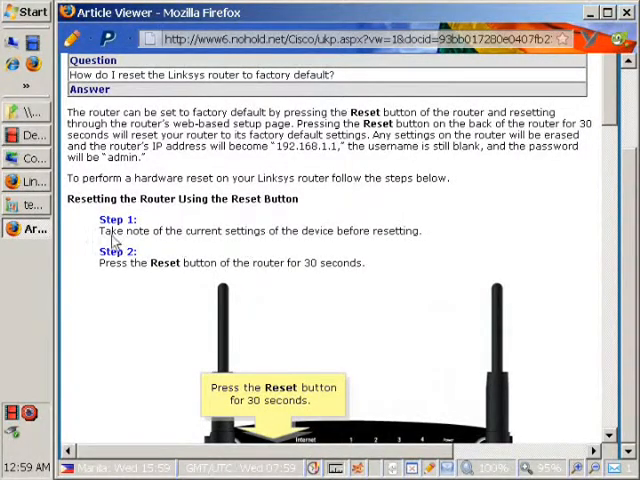
mouse_move(164, 228)
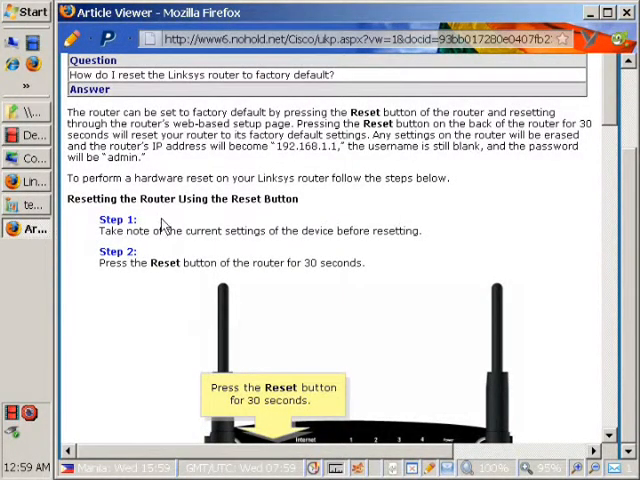
mouse_move(420, 252)
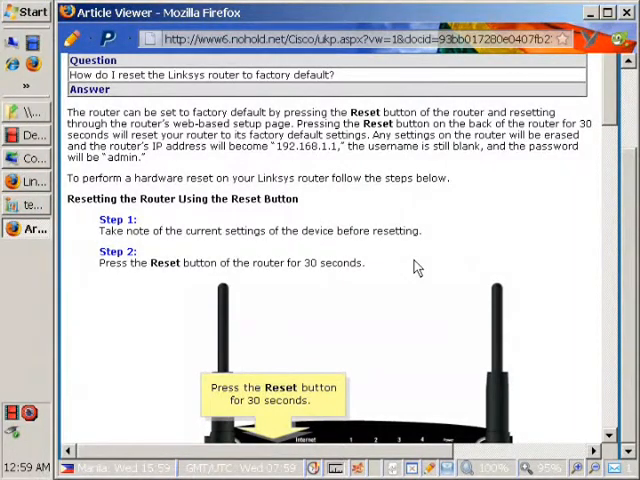
mouse_move(400, 292)
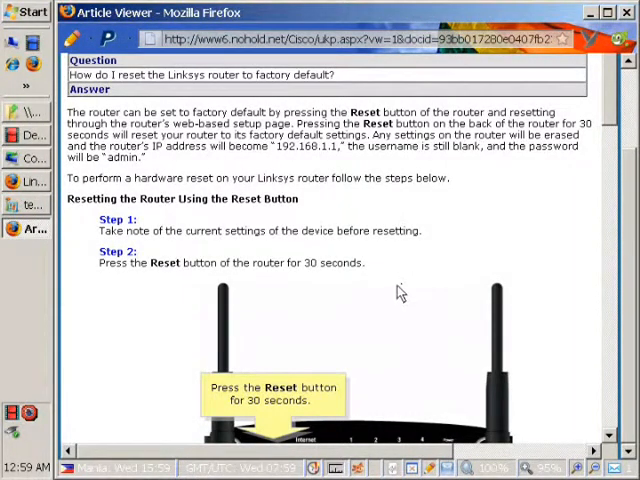
mouse_move(388, 292)
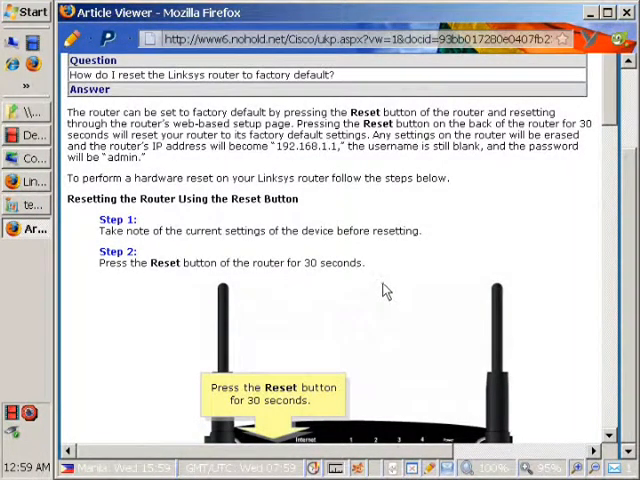
mouse_move(378, 280)
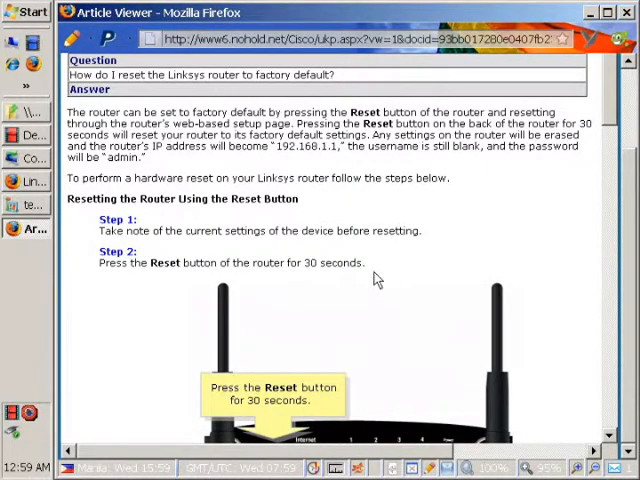
mouse_move(396, 274)
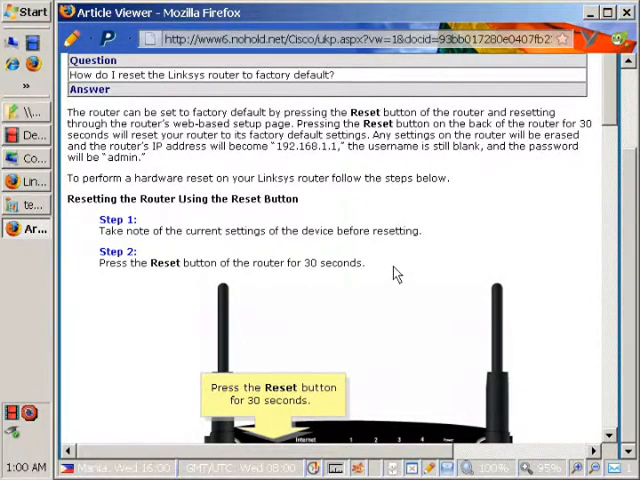
mouse_move(370, 244)
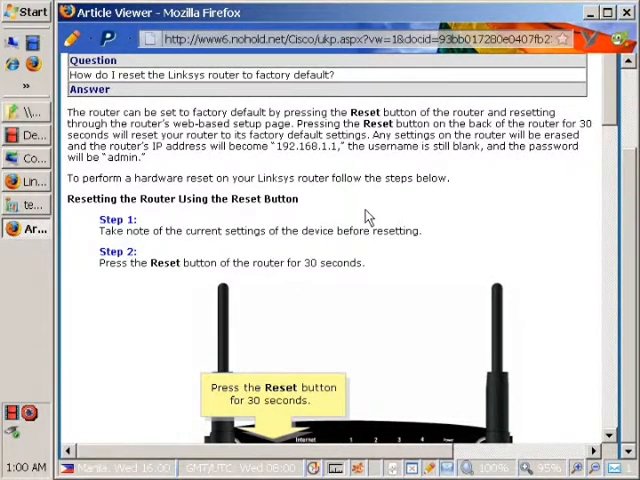
mouse_move(404, 230)
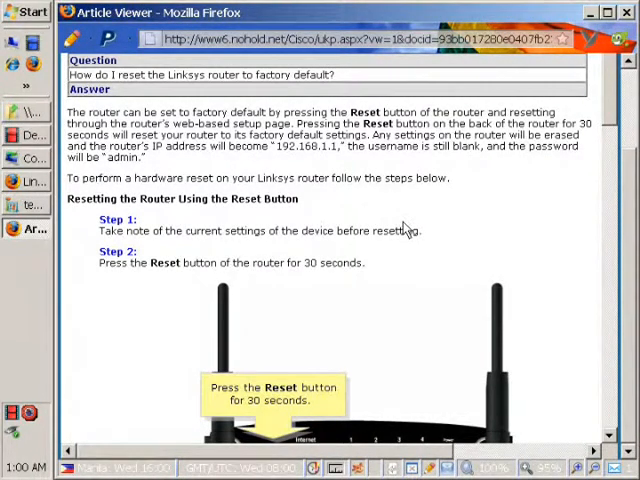
mouse_move(440, 232)
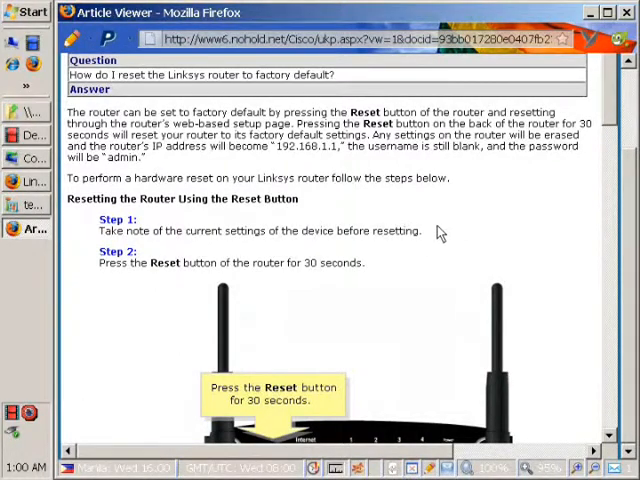
mouse_move(432, 236)
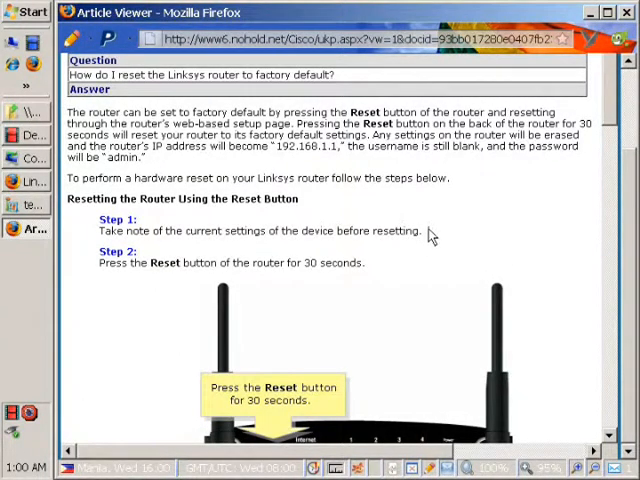
mouse_move(436, 232)
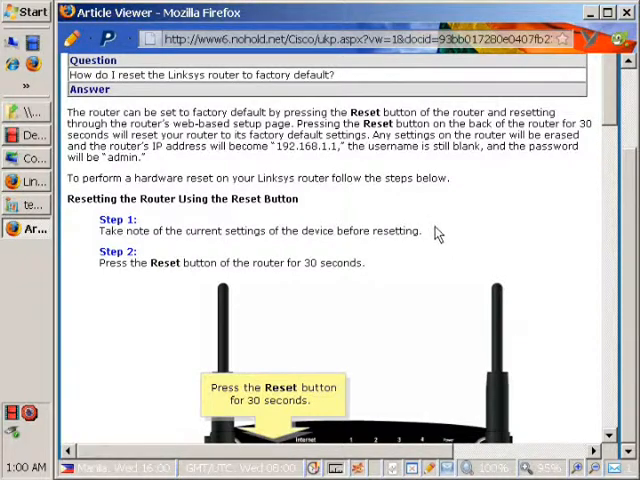
mouse_move(276, 180)
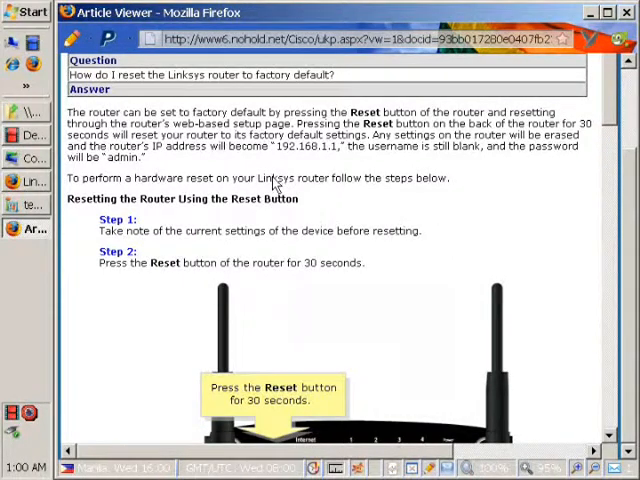
mouse_move(410, 180)
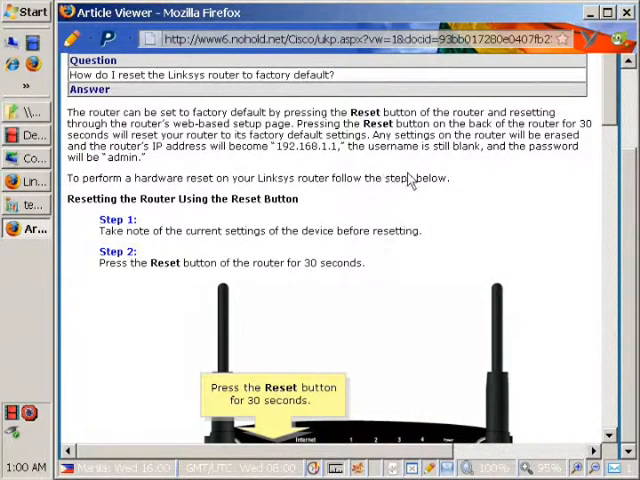
mouse_move(284, 172)
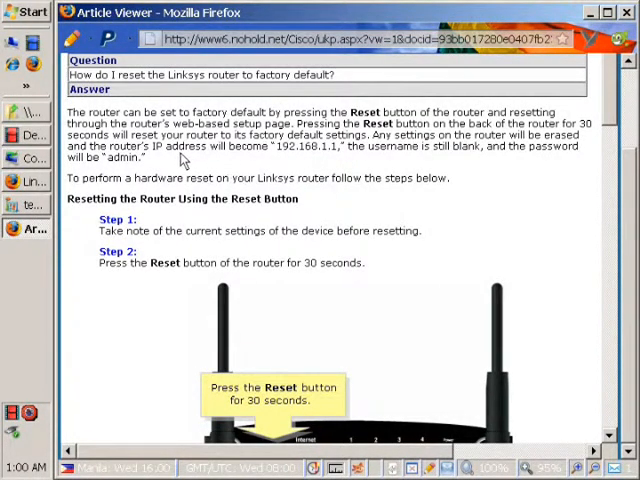
mouse_move(228, 156)
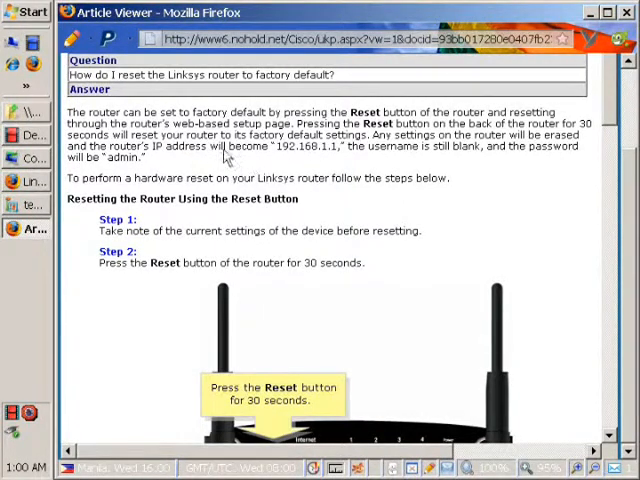
mouse_move(216, 104)
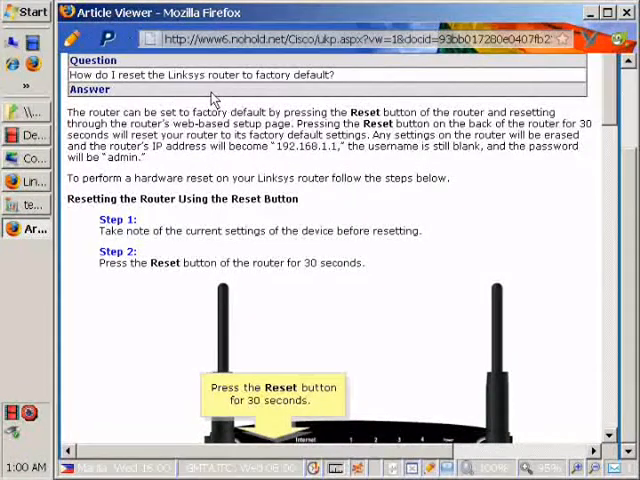
mouse_move(184, 176)
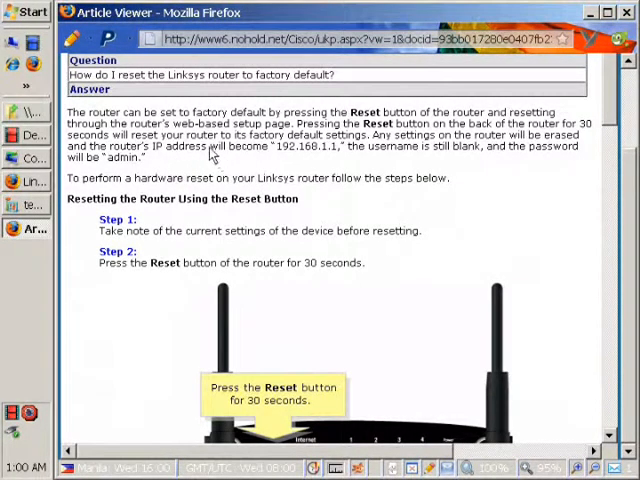
mouse_move(290, 152)
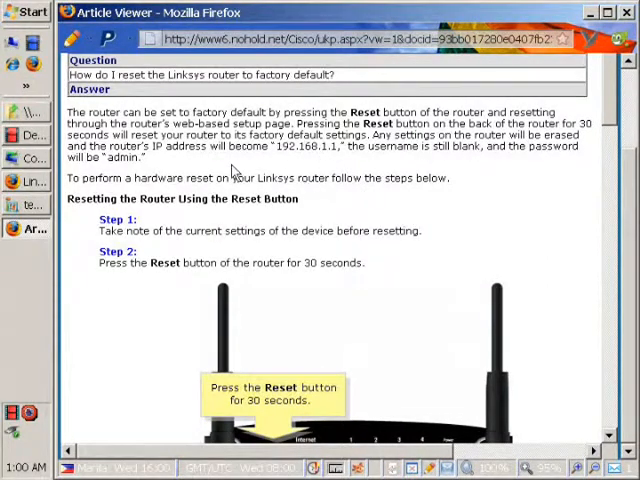
mouse_move(418, 160)
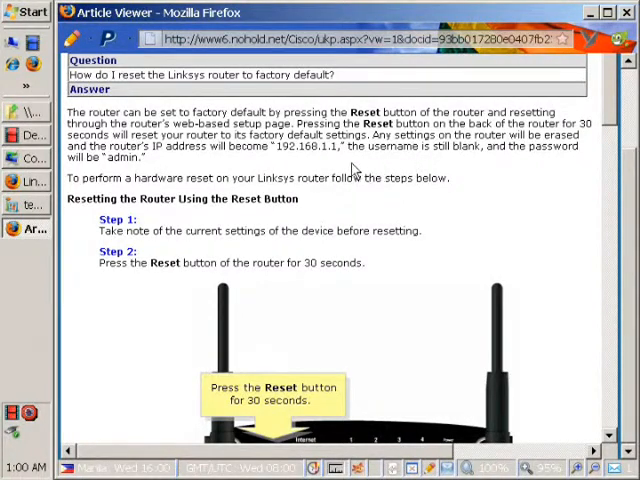
mouse_move(464, 170)
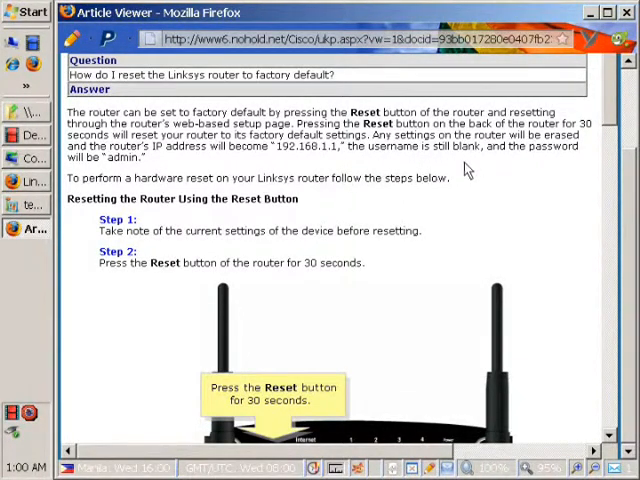
mouse_move(322, 178)
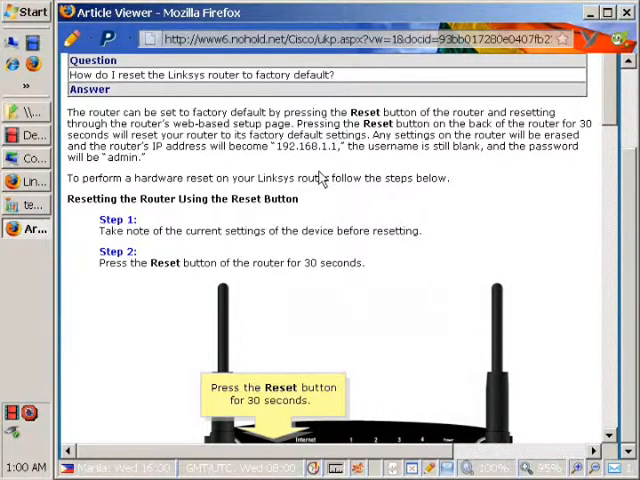
mouse_move(338, 170)
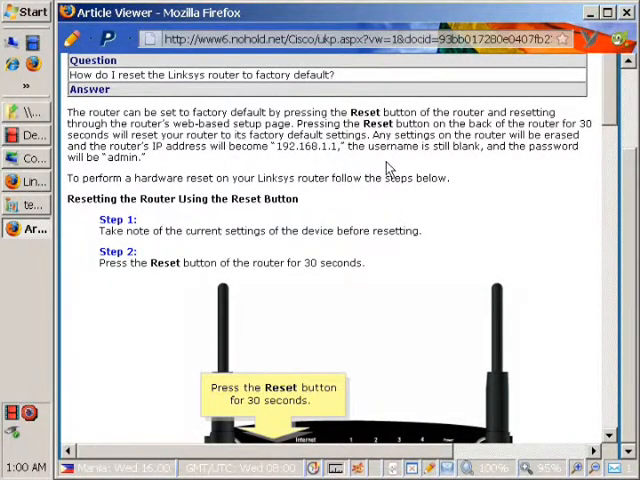
mouse_move(280, 176)
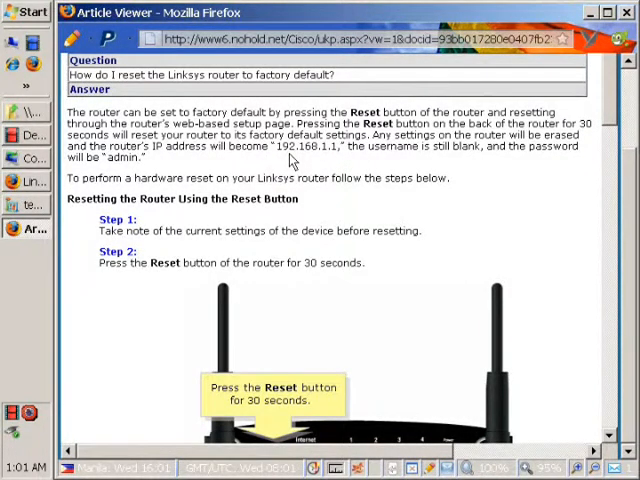
mouse_move(332, 164)
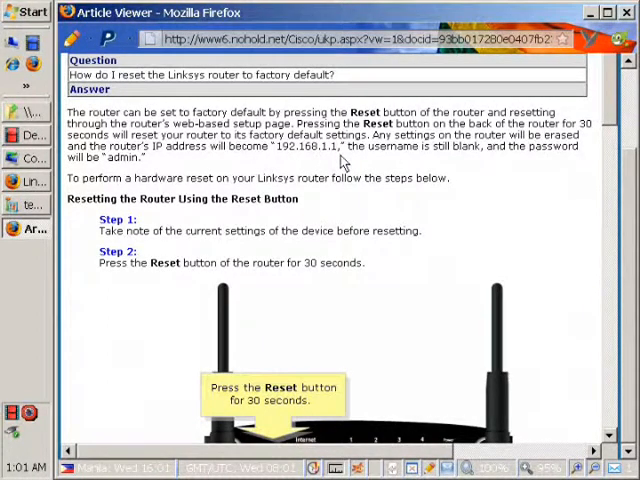
mouse_move(418, 162)
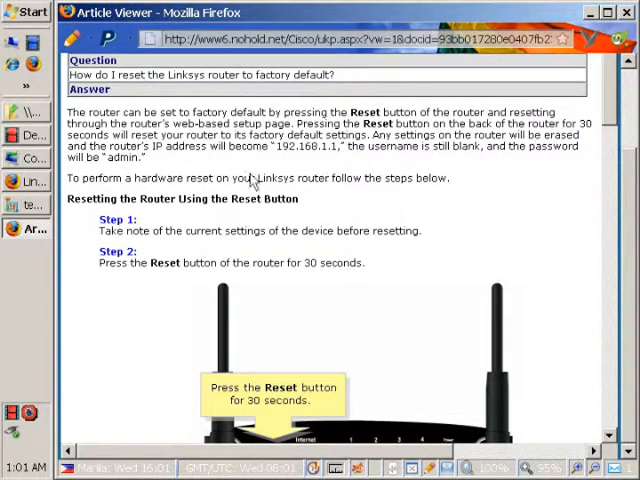
mouse_move(140, 168)
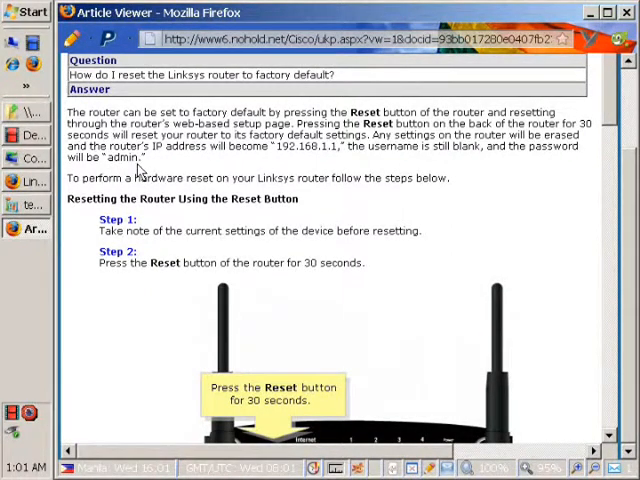
mouse_move(460, 208)
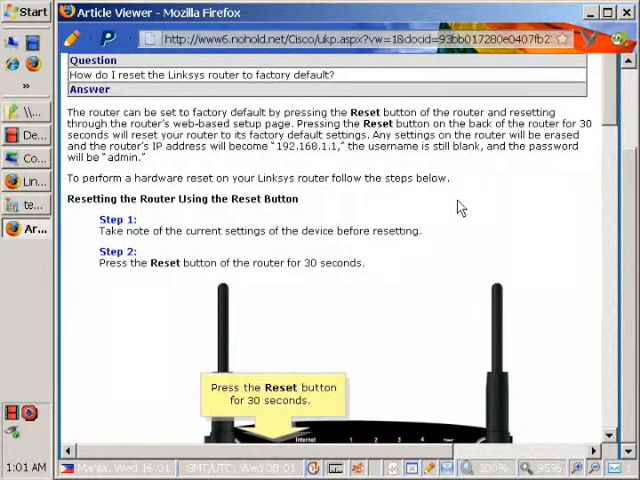
mouse_move(448, 220)
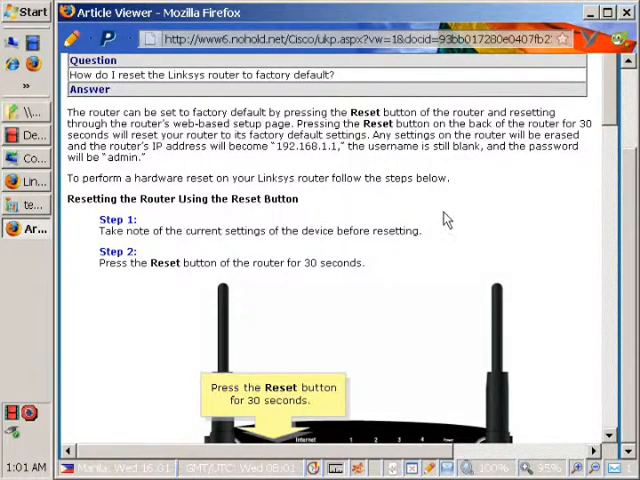
Step: Scroll the article down to Figure 1, the BEFW11S4 router Reset button diagram
scroll("down", 3)
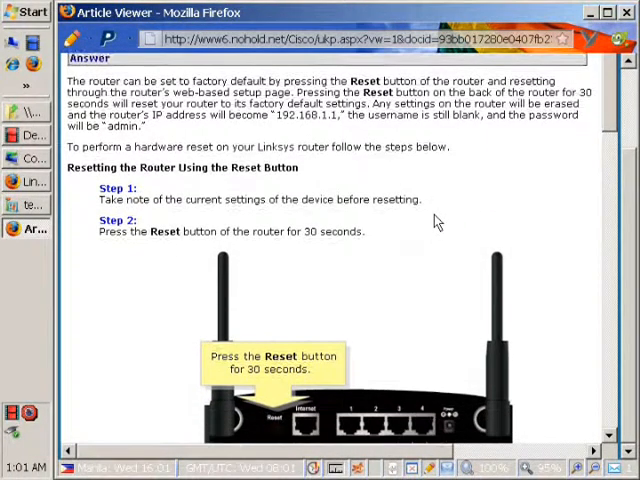
scroll("down", 3)
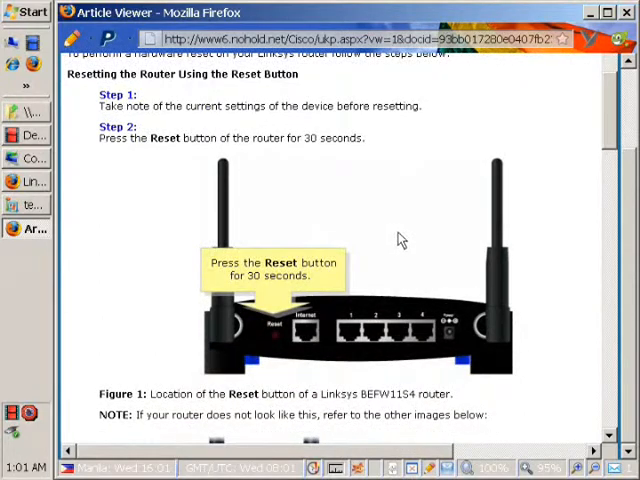
mouse_move(278, 344)
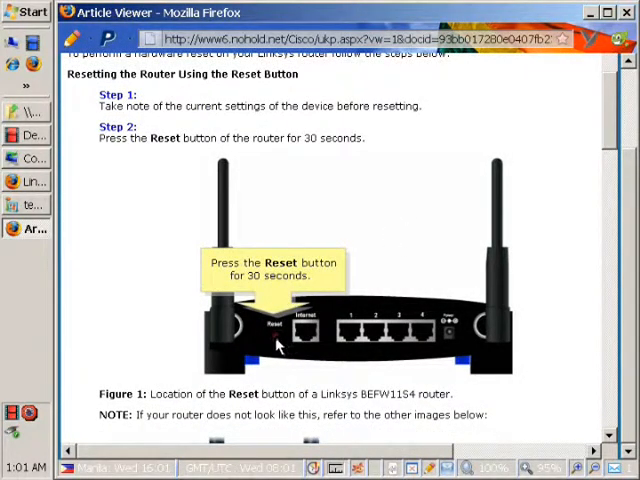
mouse_move(434, 270)
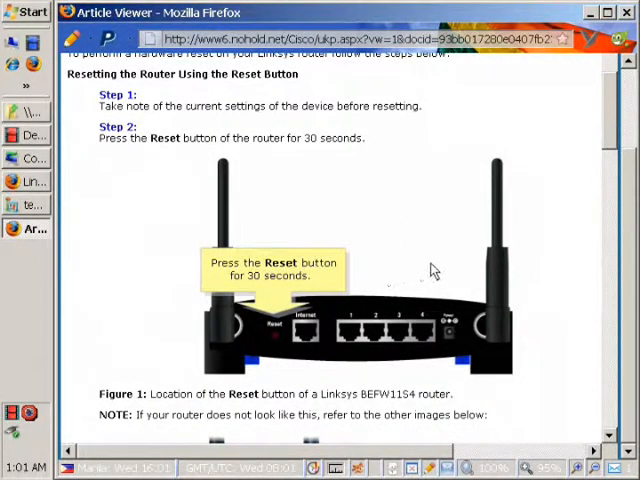
scroll("down", 3)
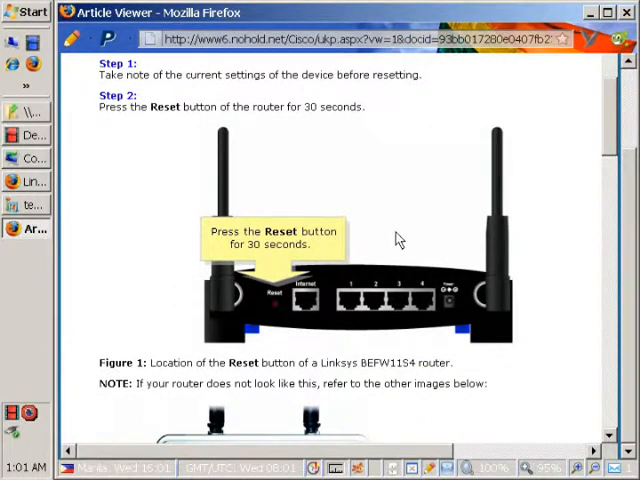
scroll("down", 3)
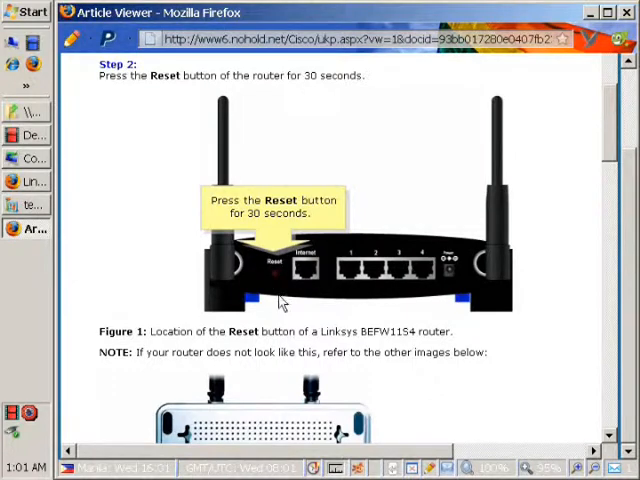
mouse_move(252, 284)
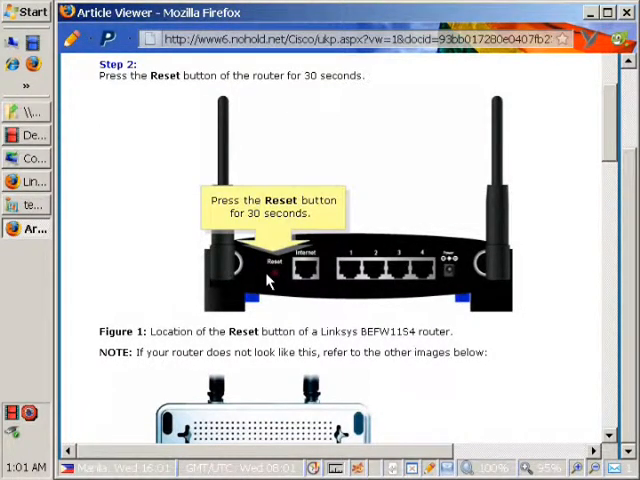
mouse_move(390, 278)
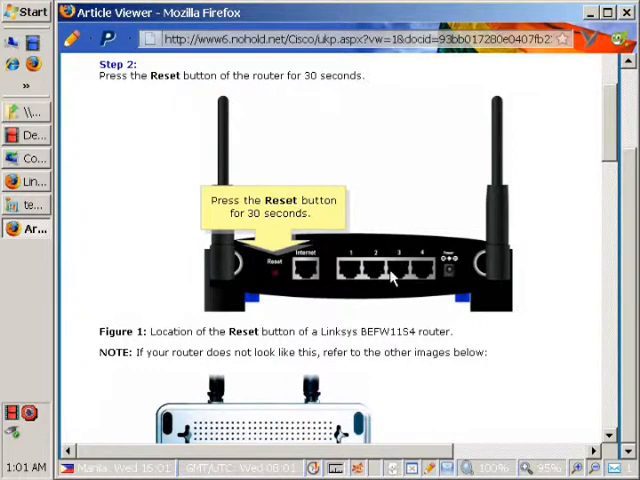
Step: Scroll past Figure 2 (WRT54GX) to Figure 3, the WRT54GC Reset button, where Step 3 begins
scroll("down", 3)
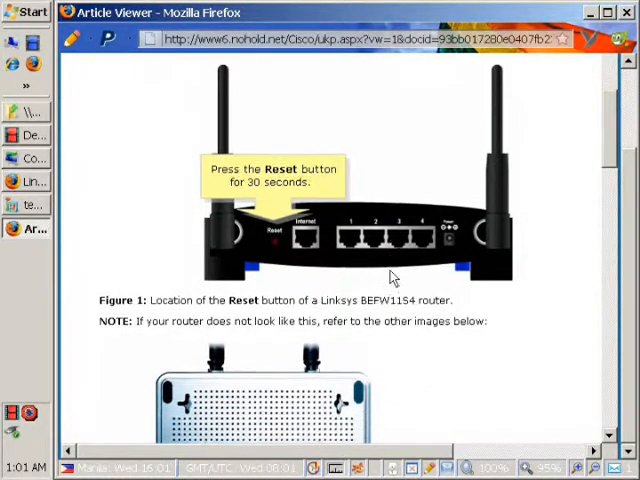
scroll("down", 3)
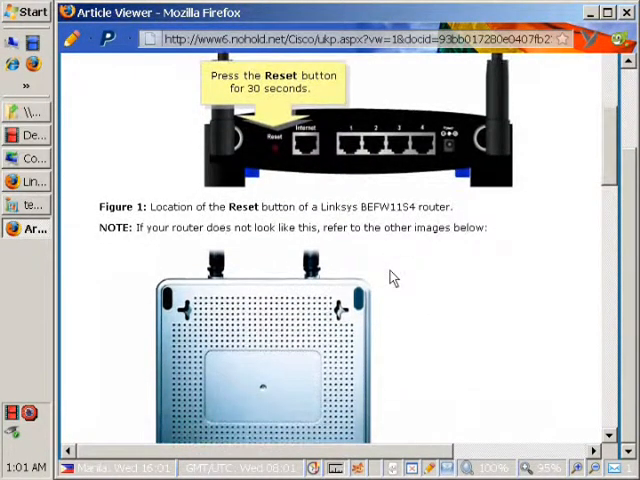
mouse_move(428, 268)
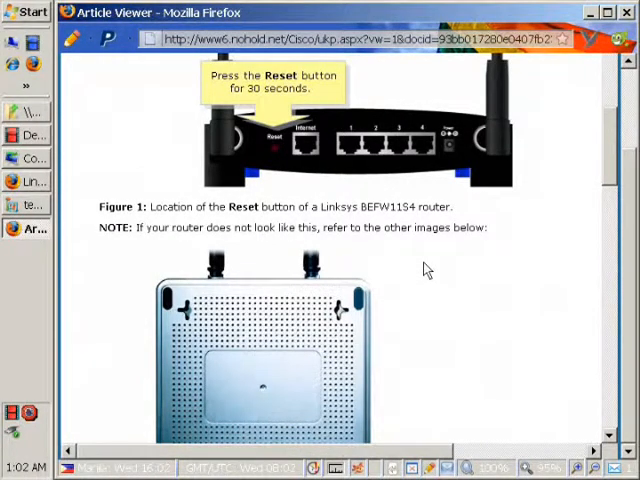
scroll("down", 3)
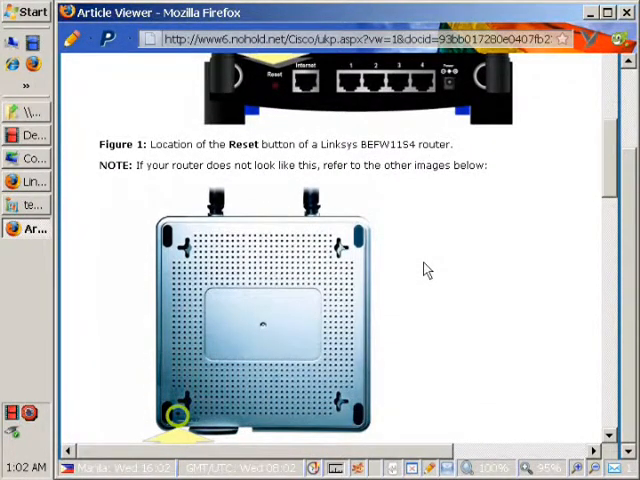
scroll("down", 3)
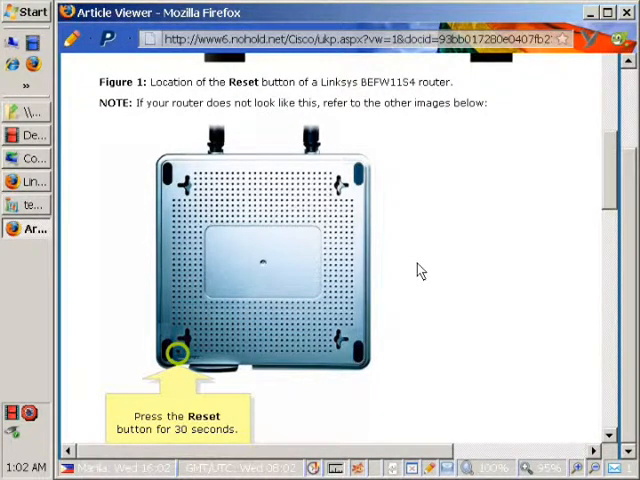
scroll("down", 3)
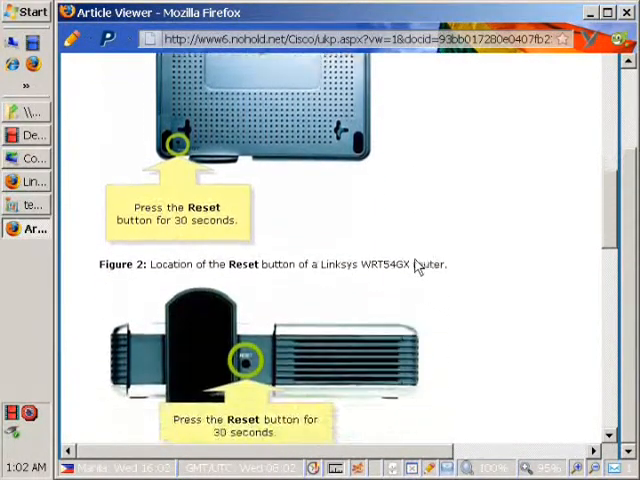
scroll("down", 3)
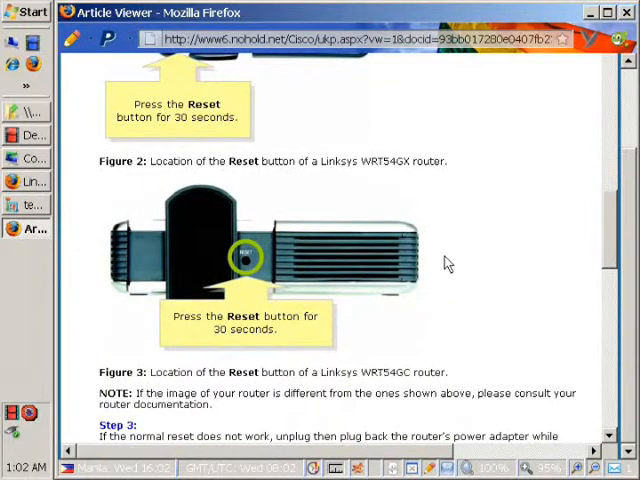
mouse_move(368, 262)
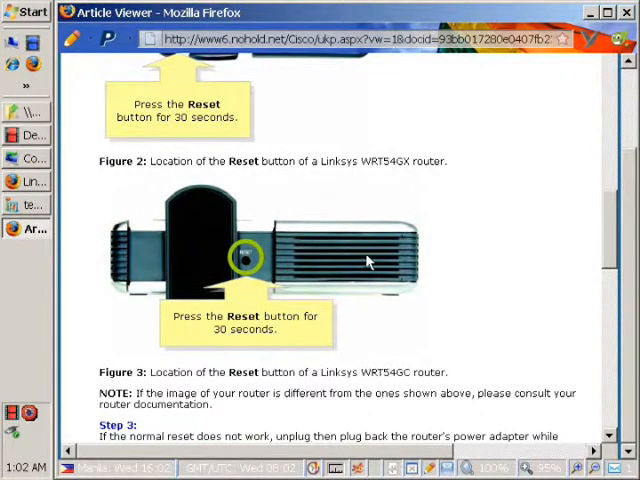
Step: Scroll to Step 3 and the 'Resetting the Router Using the Web-Based Setup Page' section
scroll("down", 3)
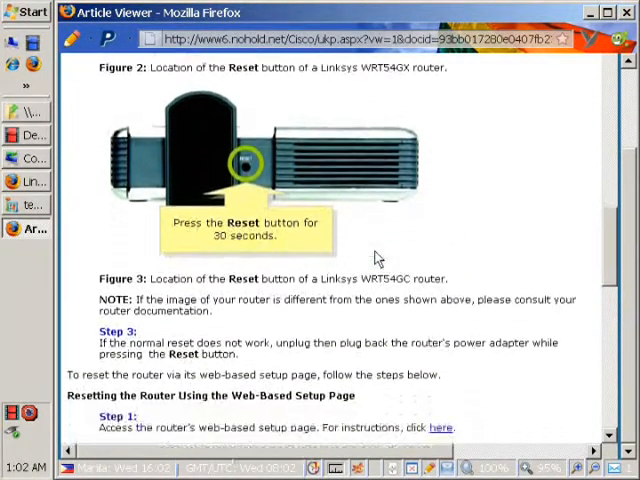
scroll("down", 3)
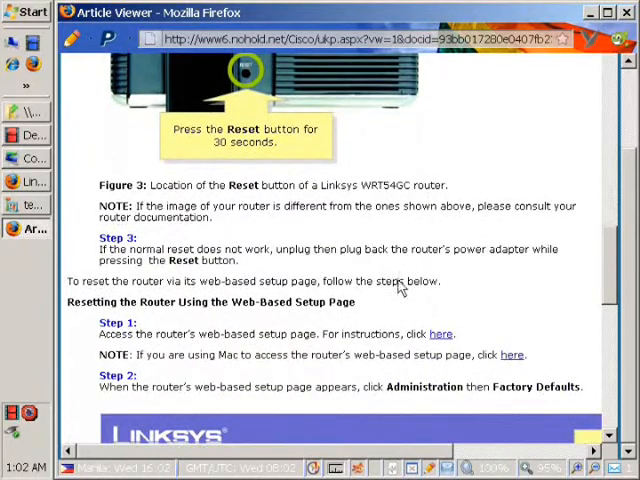
mouse_move(284, 304)
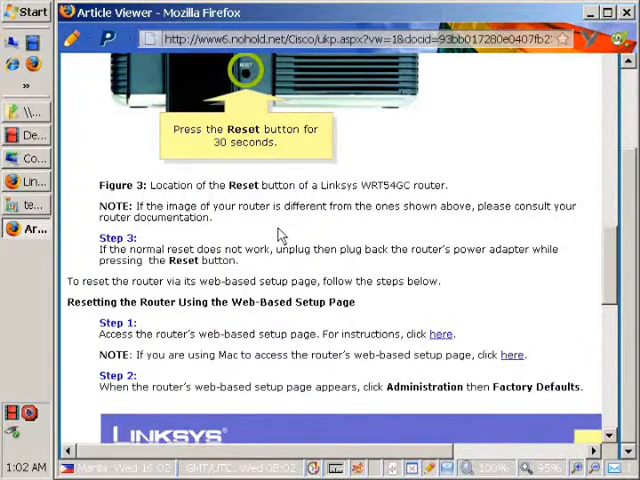
mouse_move(356, 268)
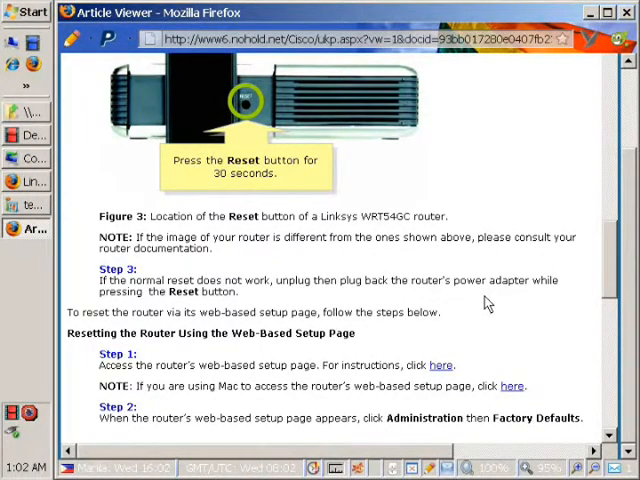
mouse_move(450, 232)
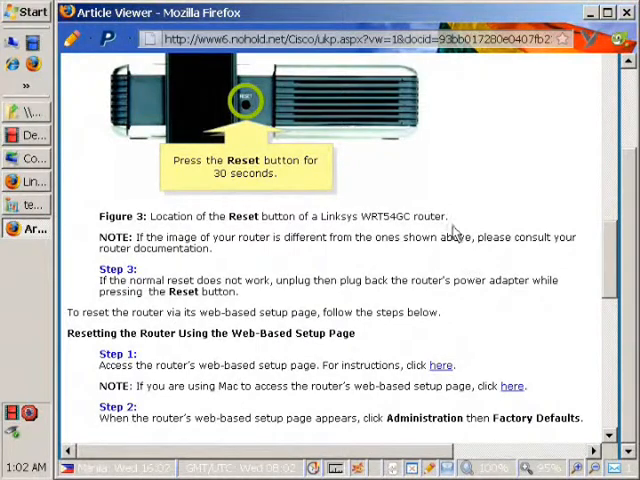
mouse_move(464, 196)
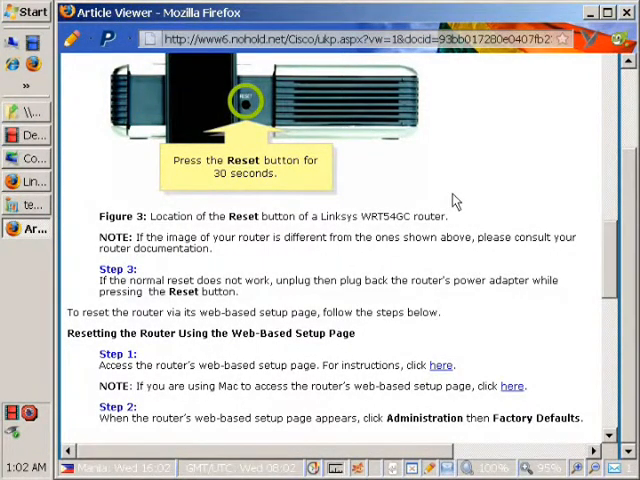
mouse_move(464, 198)
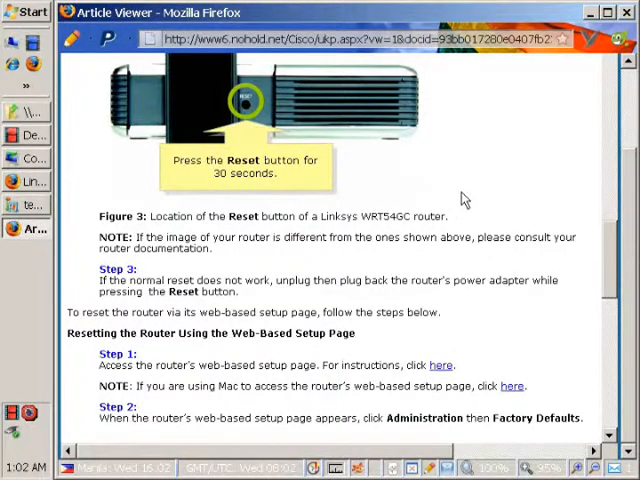
mouse_move(478, 236)
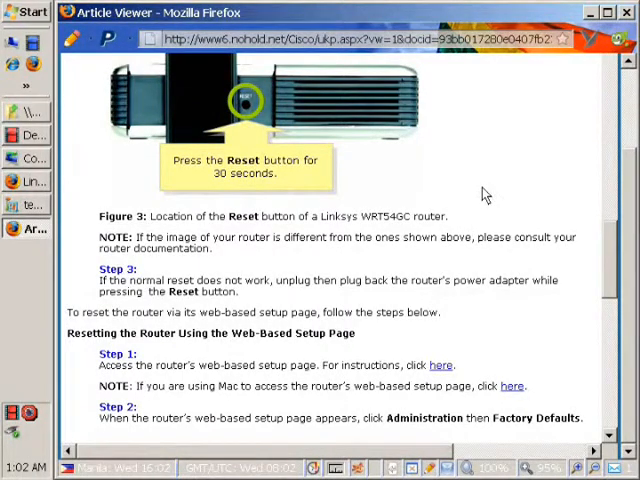
mouse_move(268, 164)
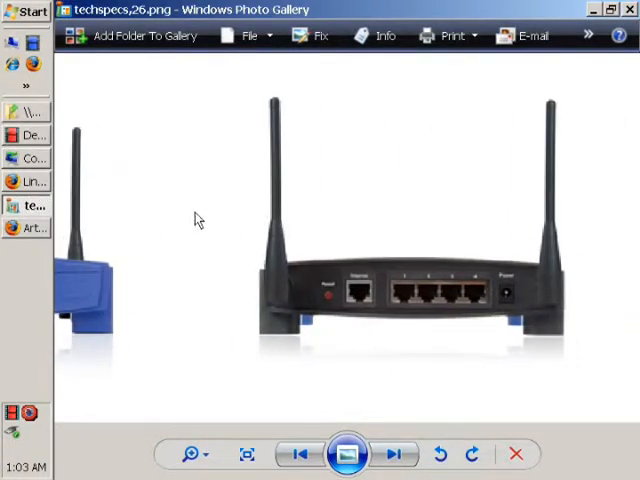
mouse_move(216, 224)
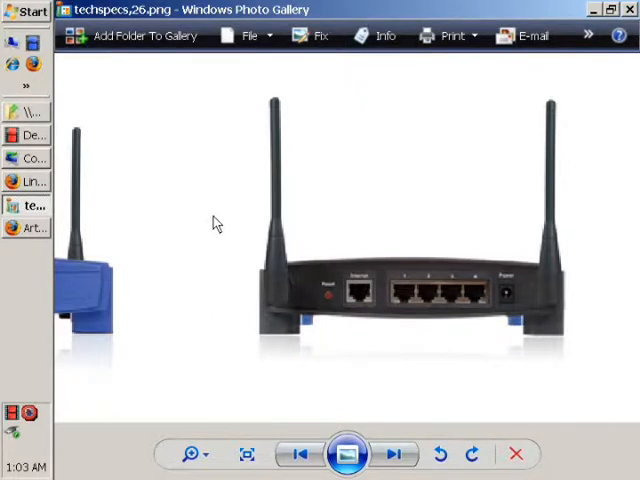
mouse_move(332, 300)
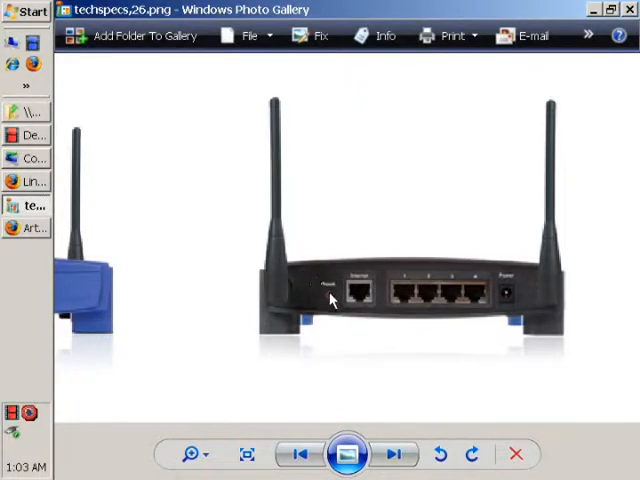
mouse_move(216, 212)
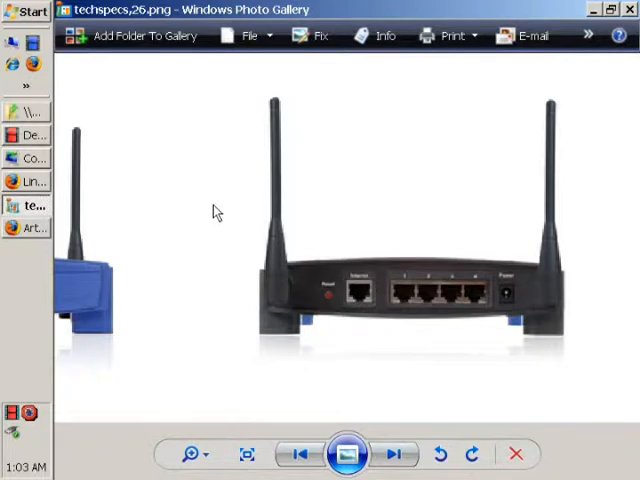
mouse_move(230, 210)
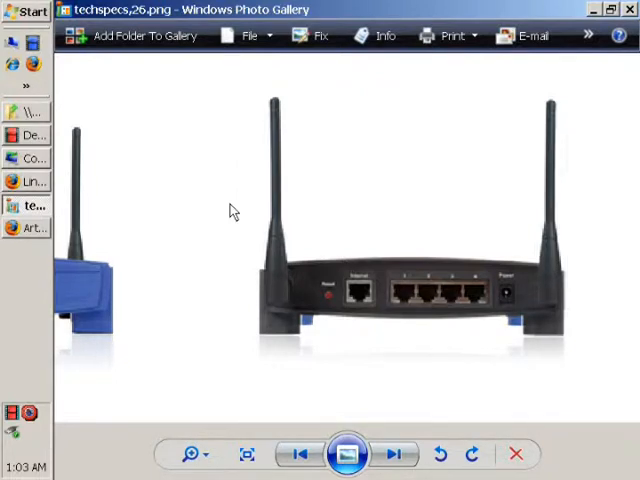
mouse_move(282, 224)
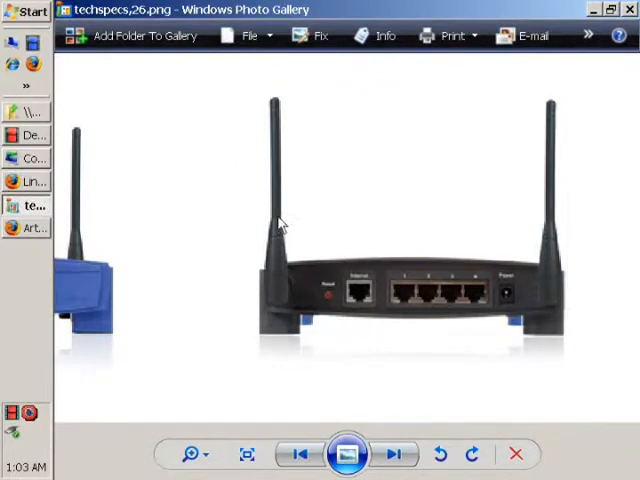
mouse_move(244, 222)
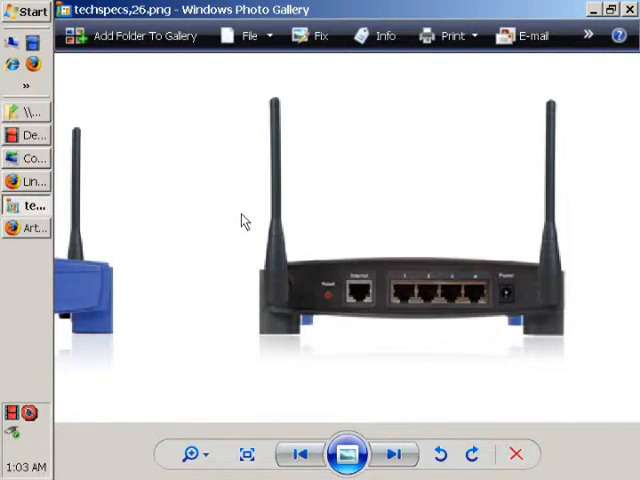
mouse_move(236, 212)
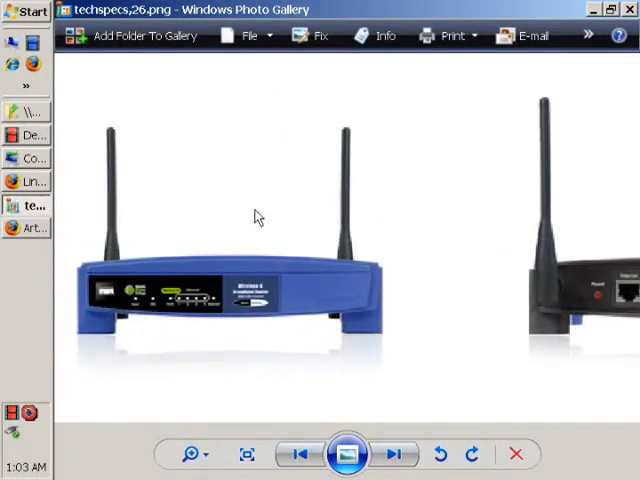
mouse_move(280, 216)
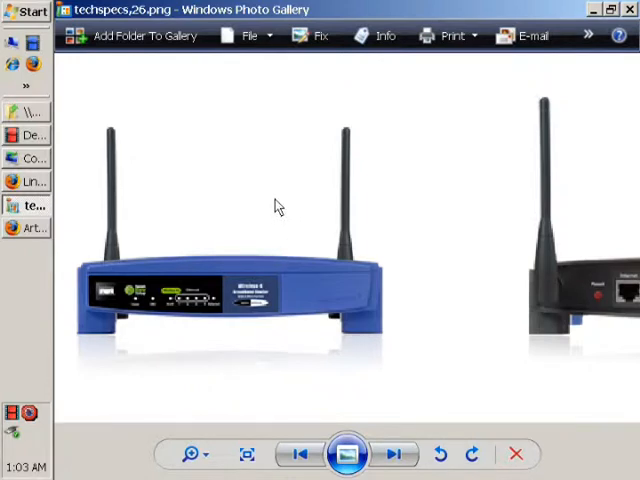
mouse_move(308, 242)
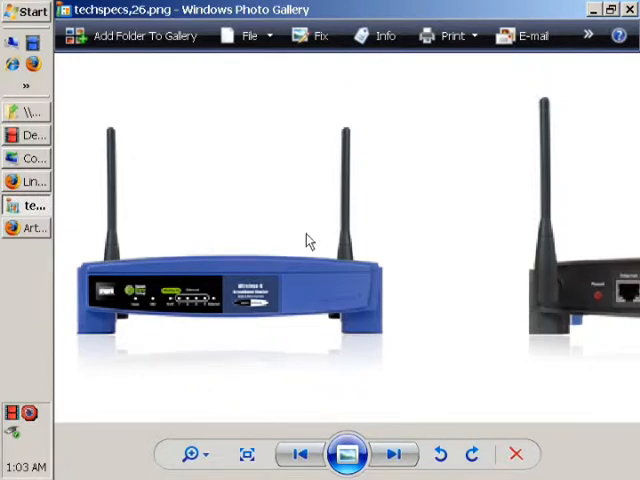